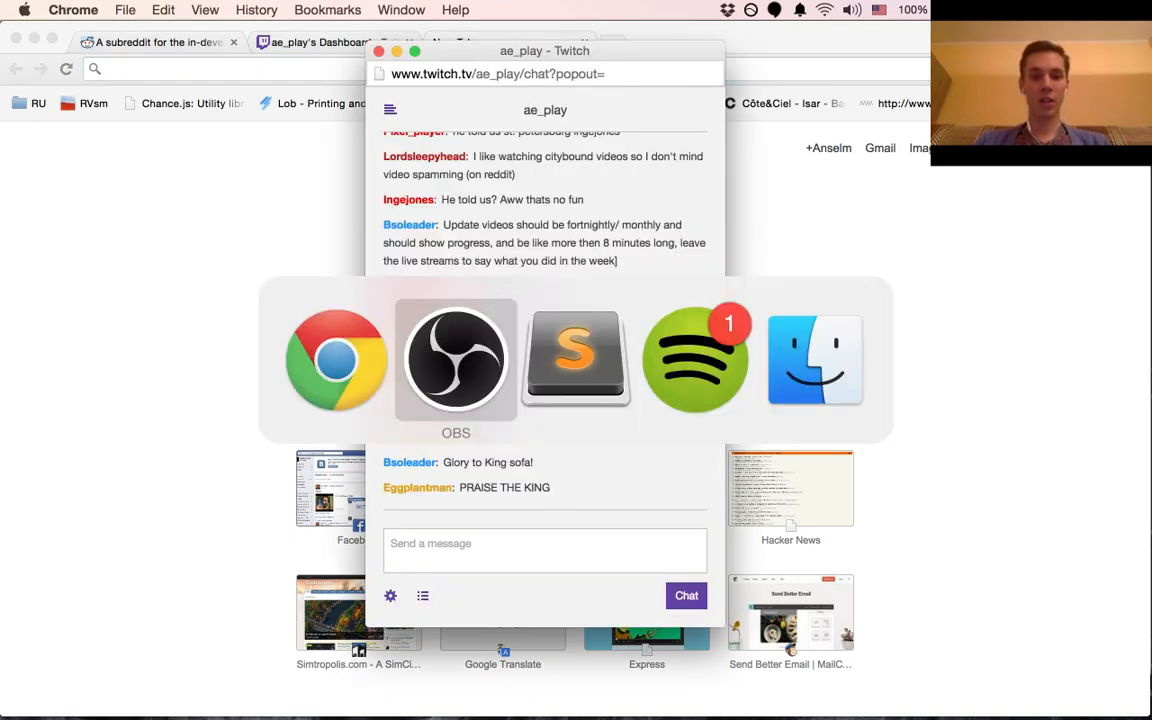
# - Focus the Twitch chat popout in Chrome to read the conversation
pyautogui.click(456, 358)
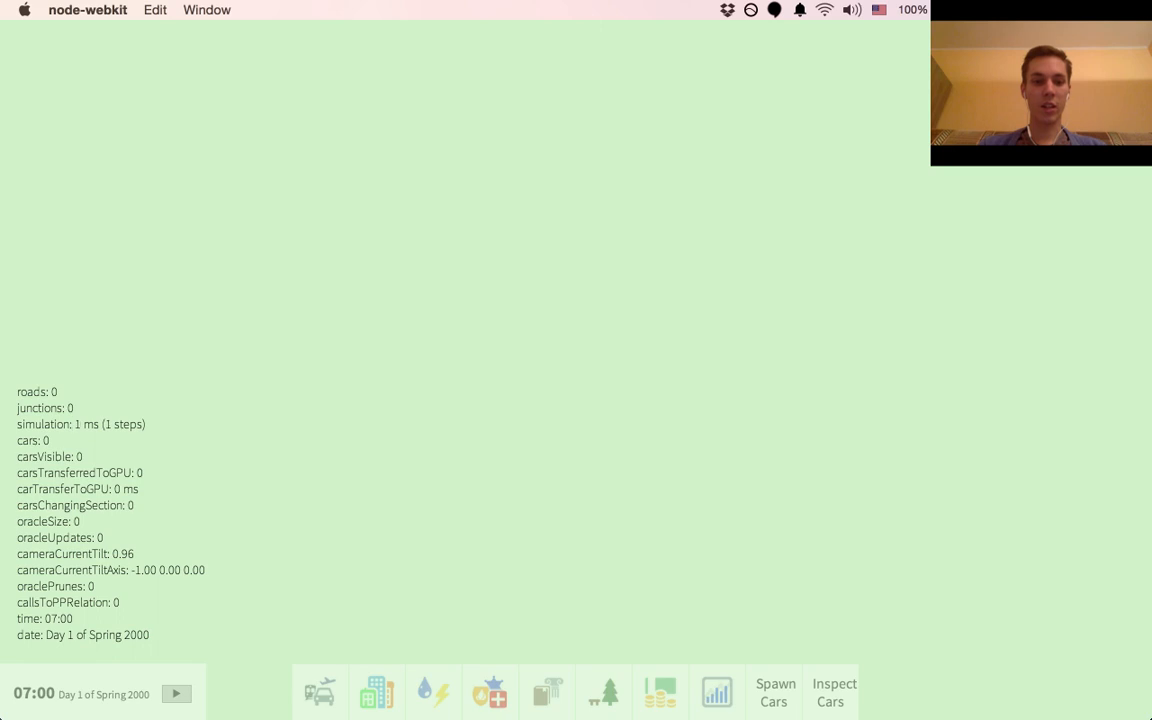
# - Load the junction layout of two four-lane roads from the bottom toolbar
pyautogui.click(320, 692)
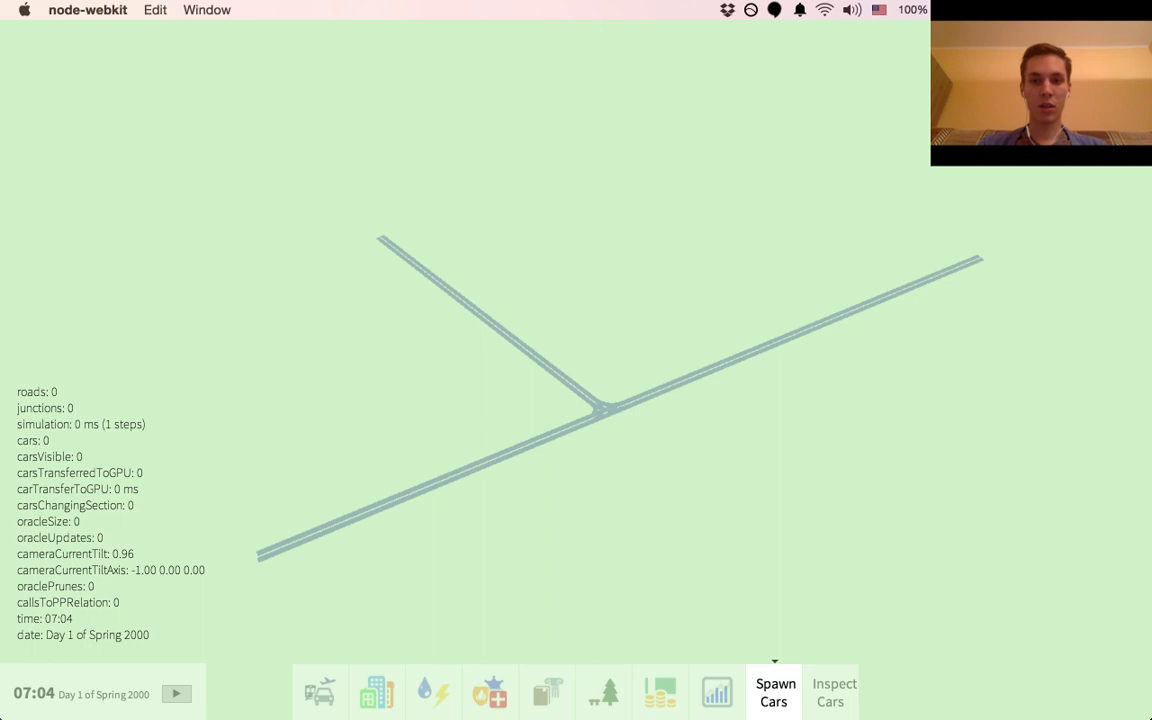
# - Spawn cars at the ends of both roads so they head into the junction
pyautogui.click(774, 692)
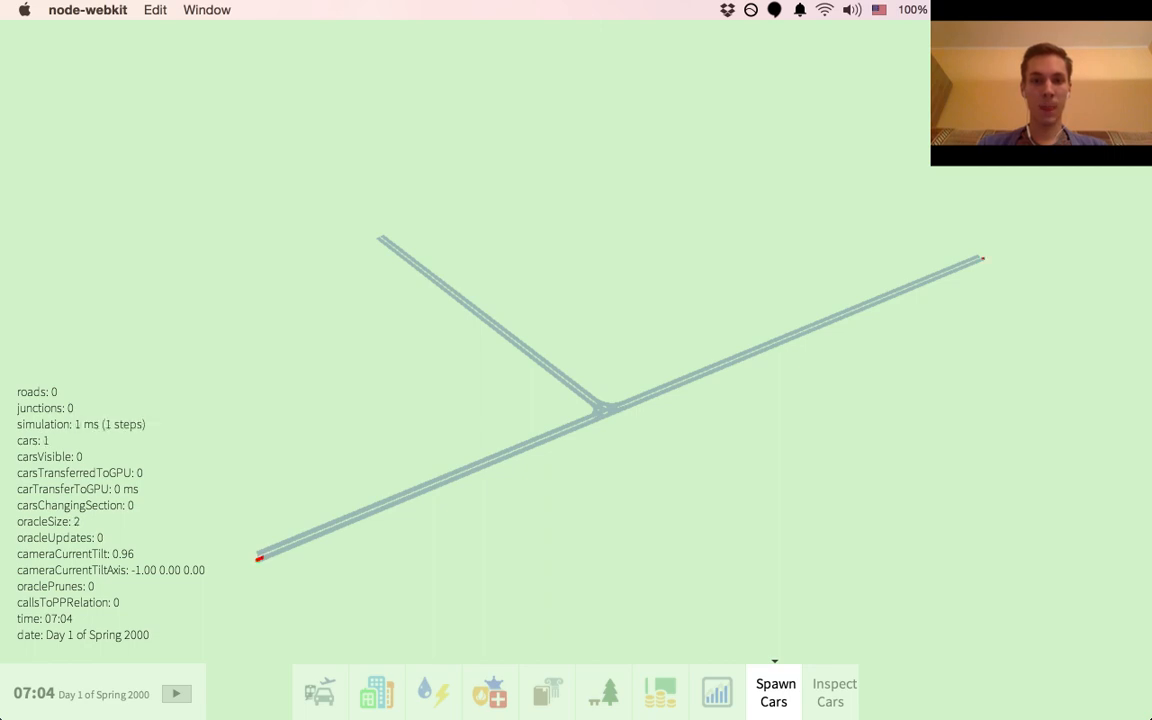
pyautogui.click(772, 692)
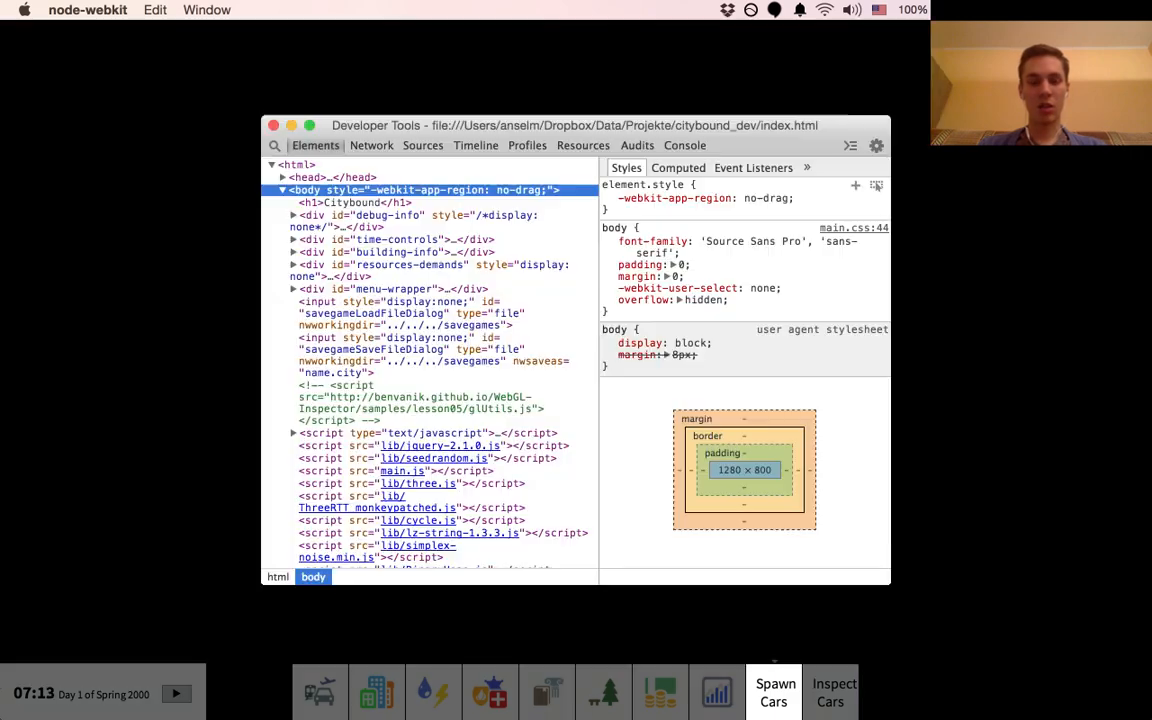
# - Restart to an empty scene and drag out a first road across the ground
pyautogui.click(272, 124)
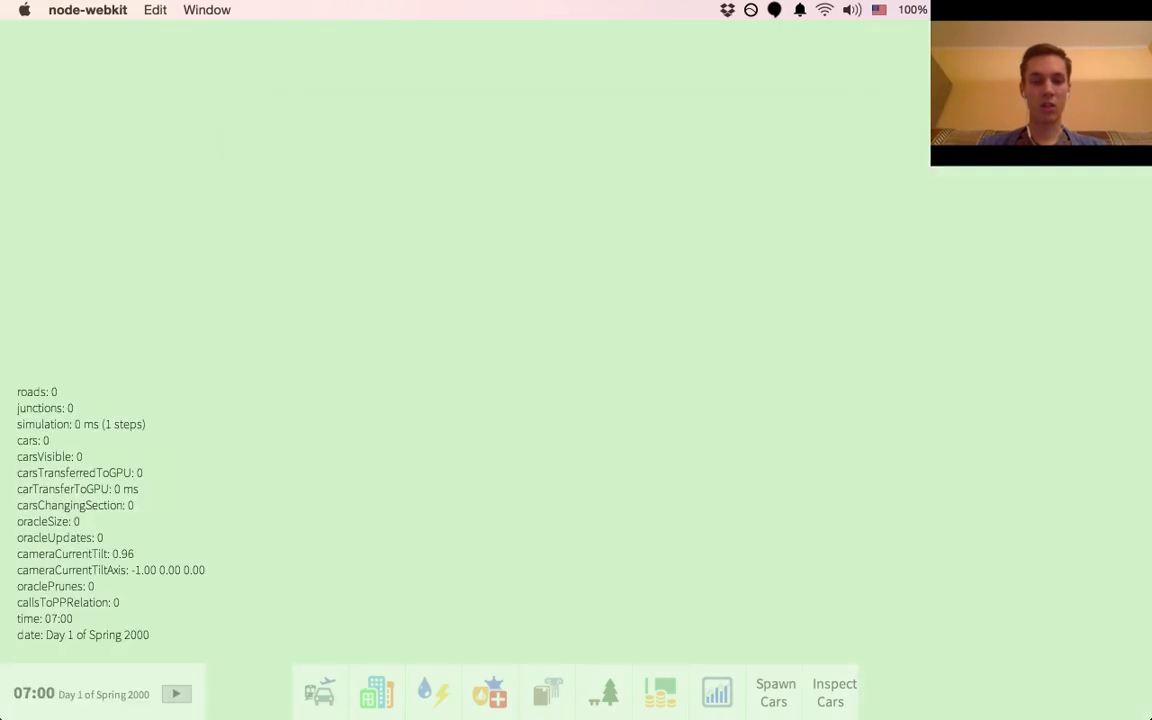
pyautogui.click(320, 692)
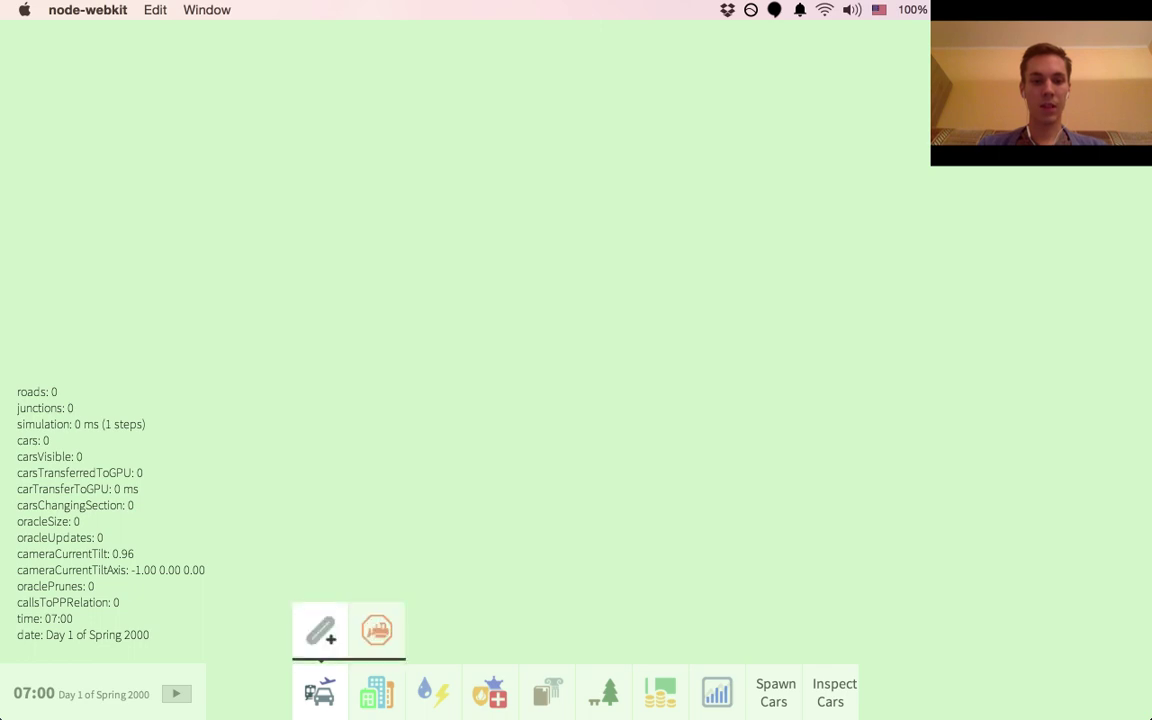
pyautogui.moveTo(210, 504); pyautogui.dragTo(704, 382)
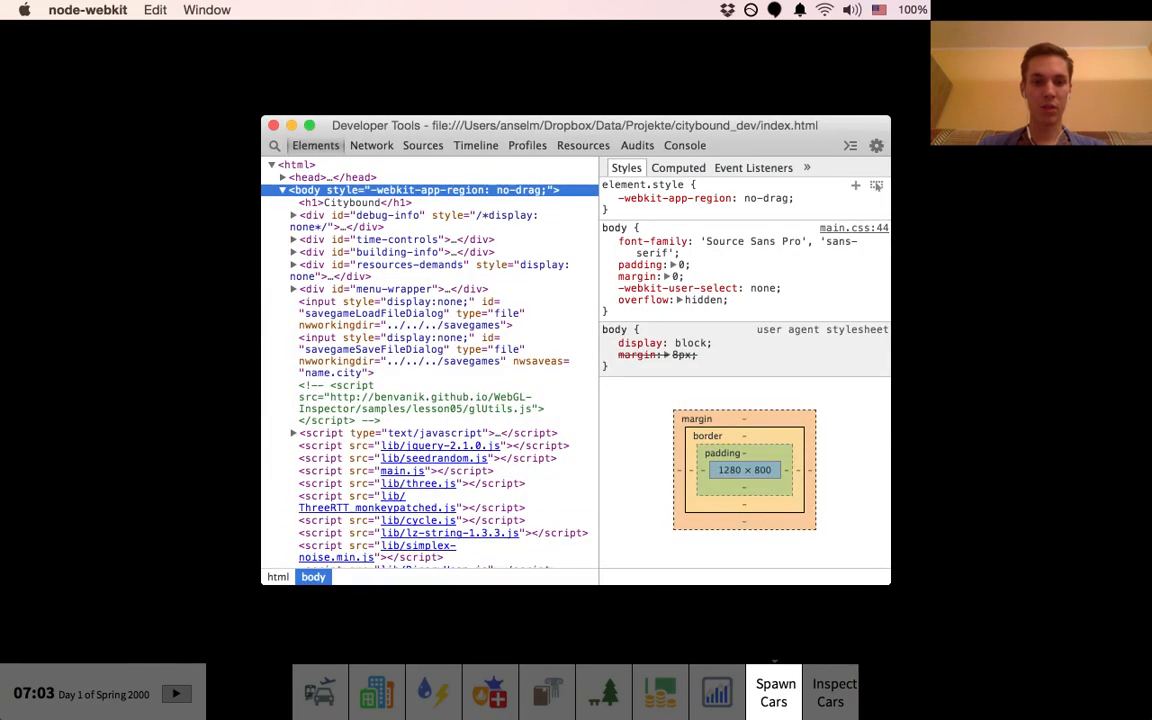
# - Restart again and drag out the two roads crossing at a junction
pyautogui.click(272, 124)
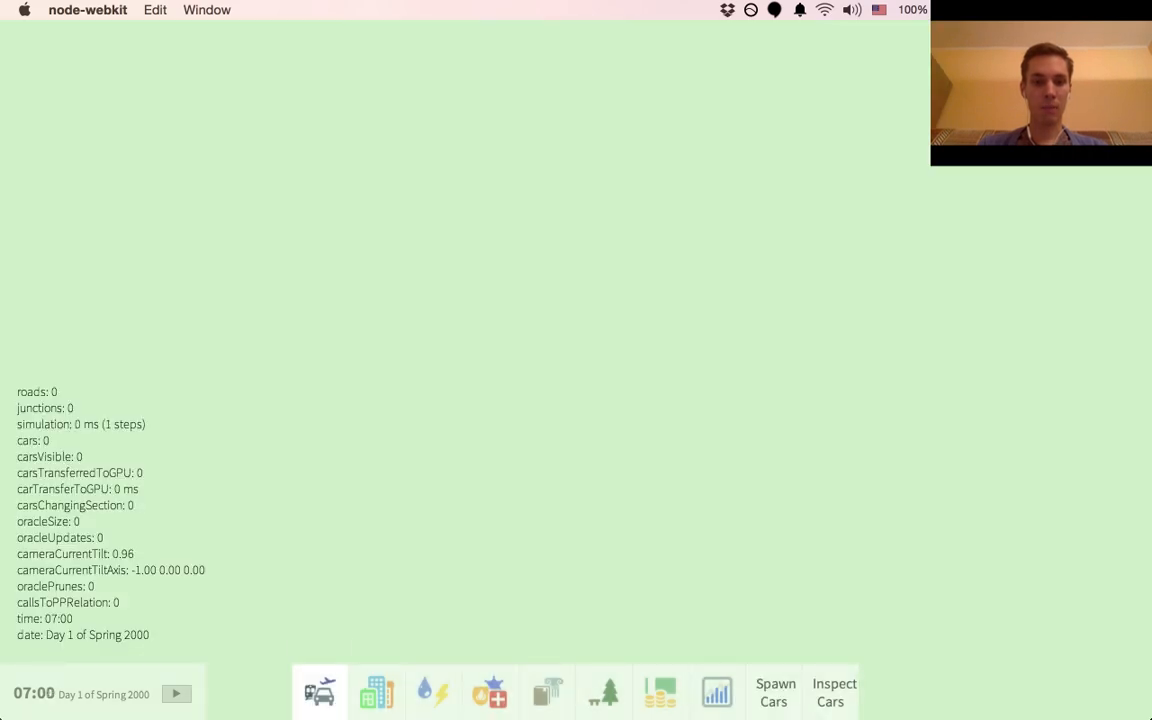
pyautogui.click(320, 692)
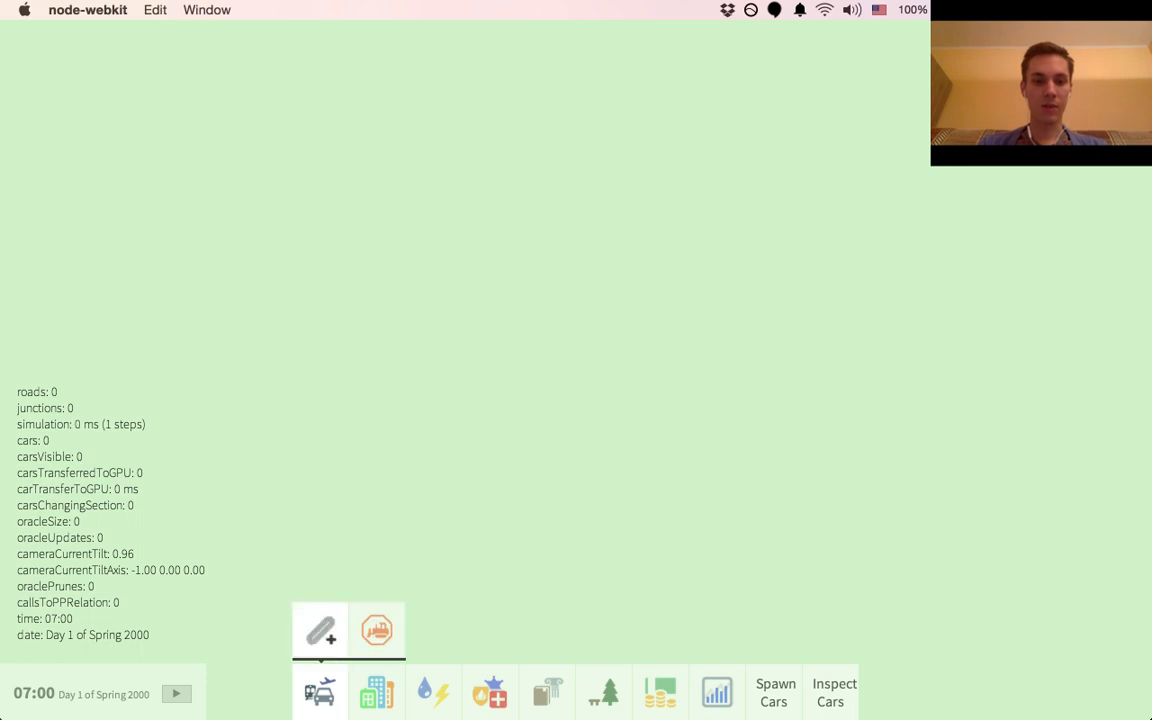
pyautogui.moveTo(288, 508); pyautogui.dragTo(738, 346)
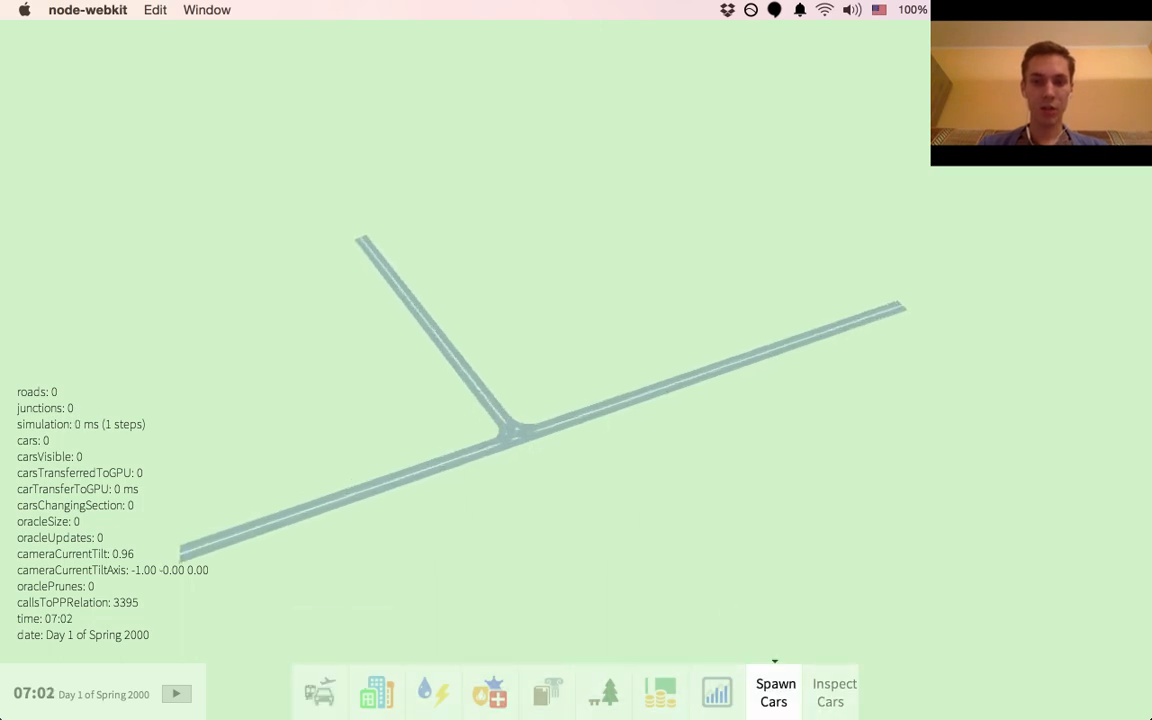
# - Spawn streams of coloured cars on both roads, then select Inspect Cars
pyautogui.click(772, 692)
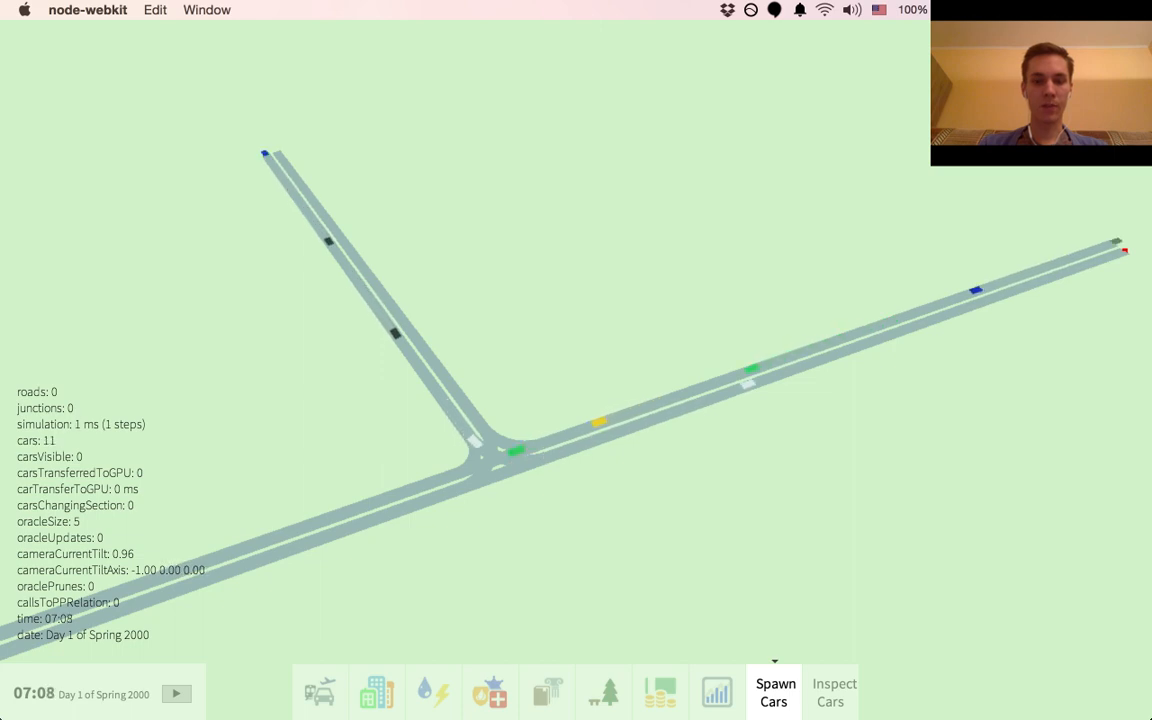
pyautogui.moveTo(832, 692)
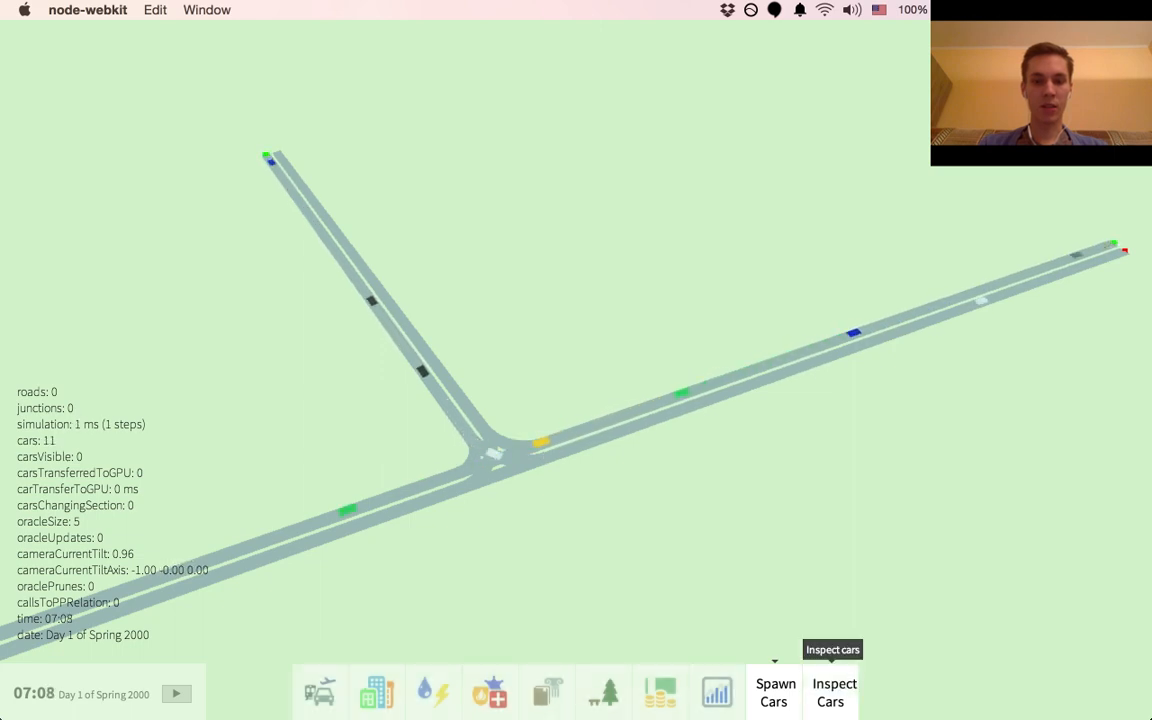
pyautogui.click(832, 692)
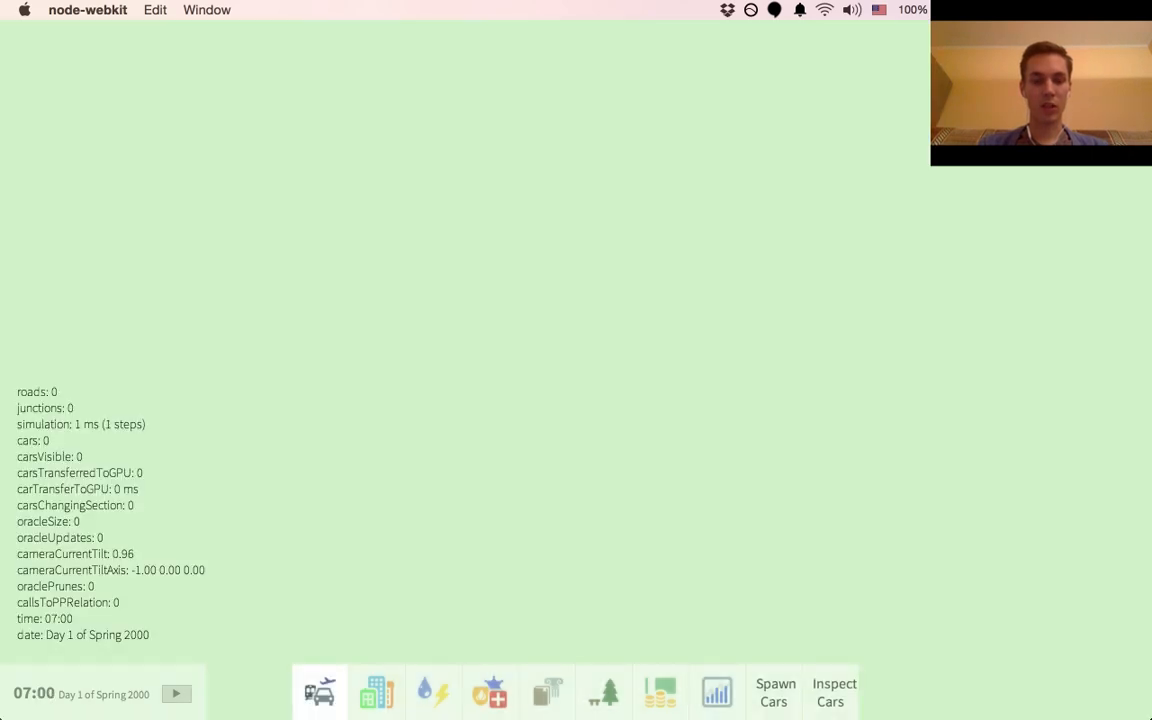
# - Drag out two four-lane roads joining at an intersection on the empty ground
pyautogui.click(320, 692)
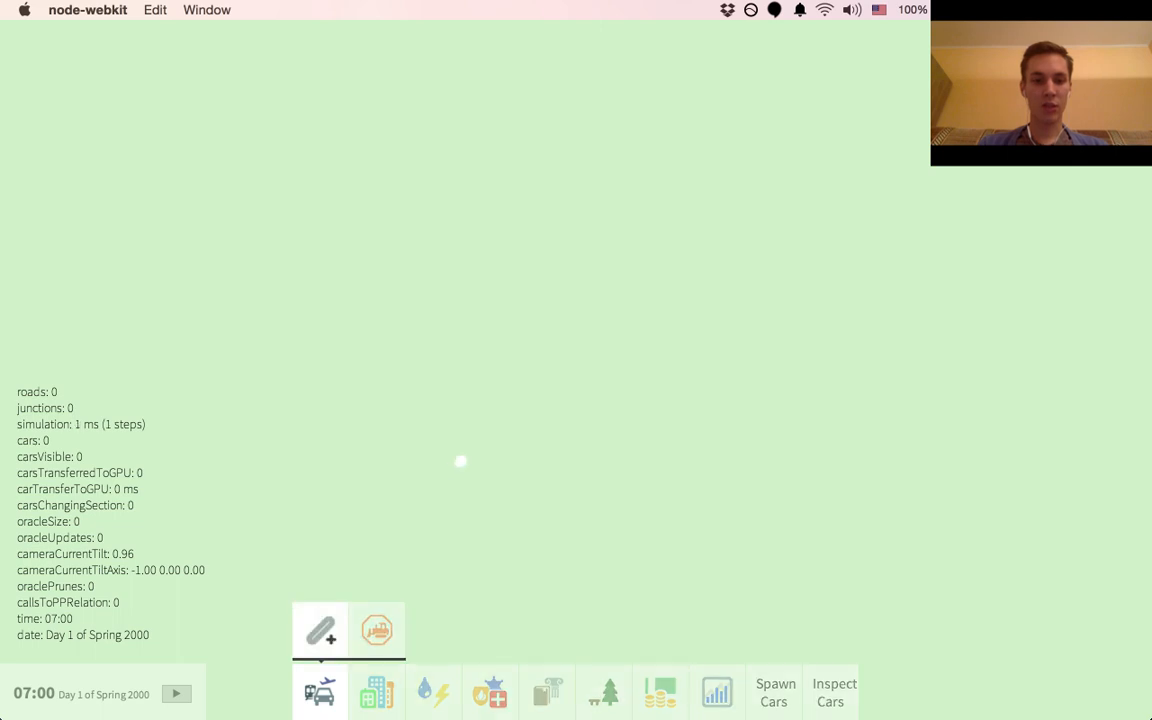
pyautogui.moveTo(280, 516); pyautogui.dragTo(860, 316)
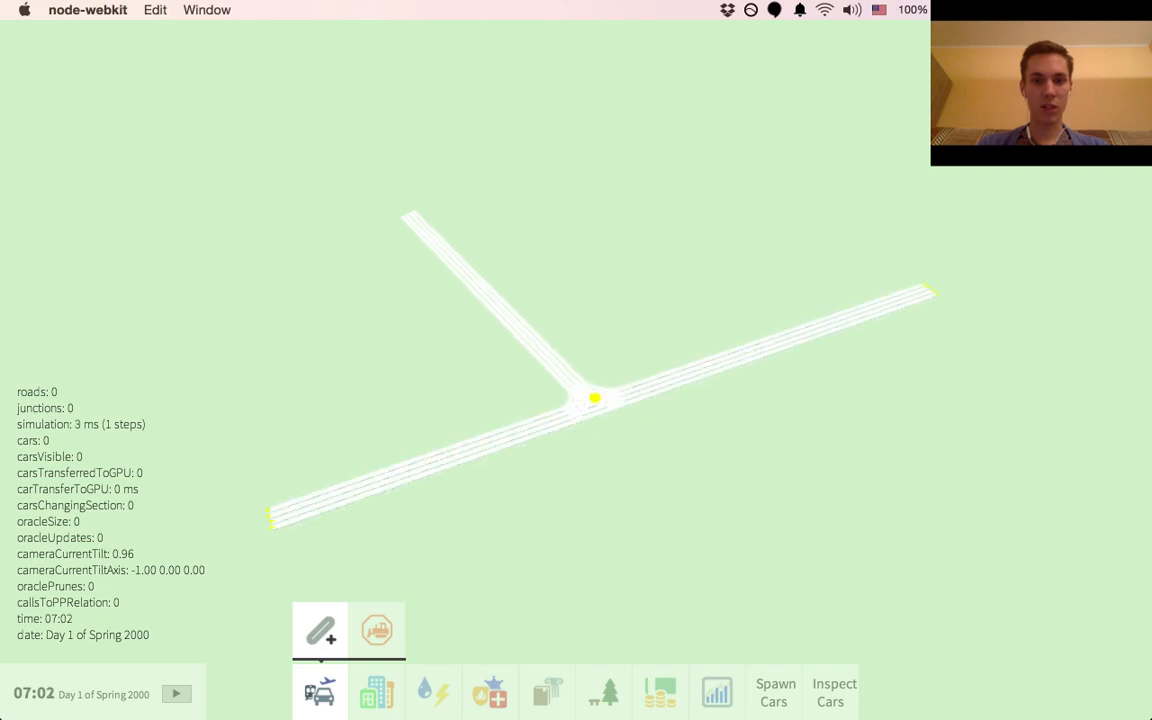
# - Switch to Spawn Cars and put two cars onto the junction roads
pyautogui.click(376, 630)
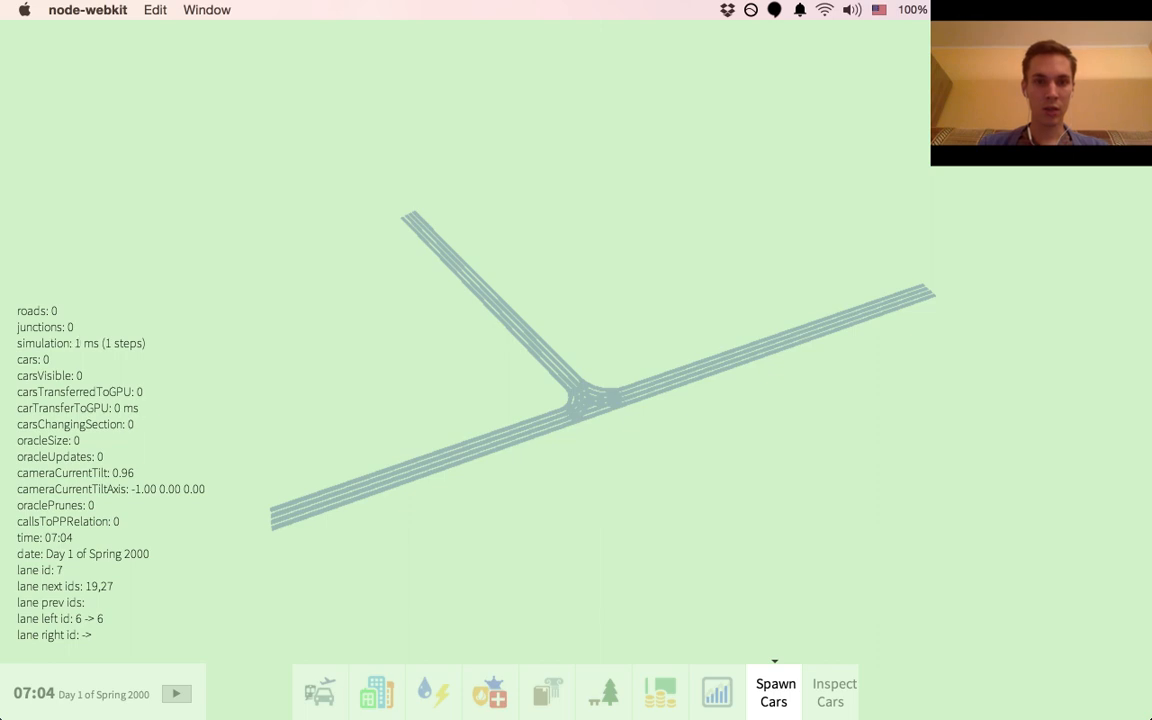
pyautogui.click(772, 692)
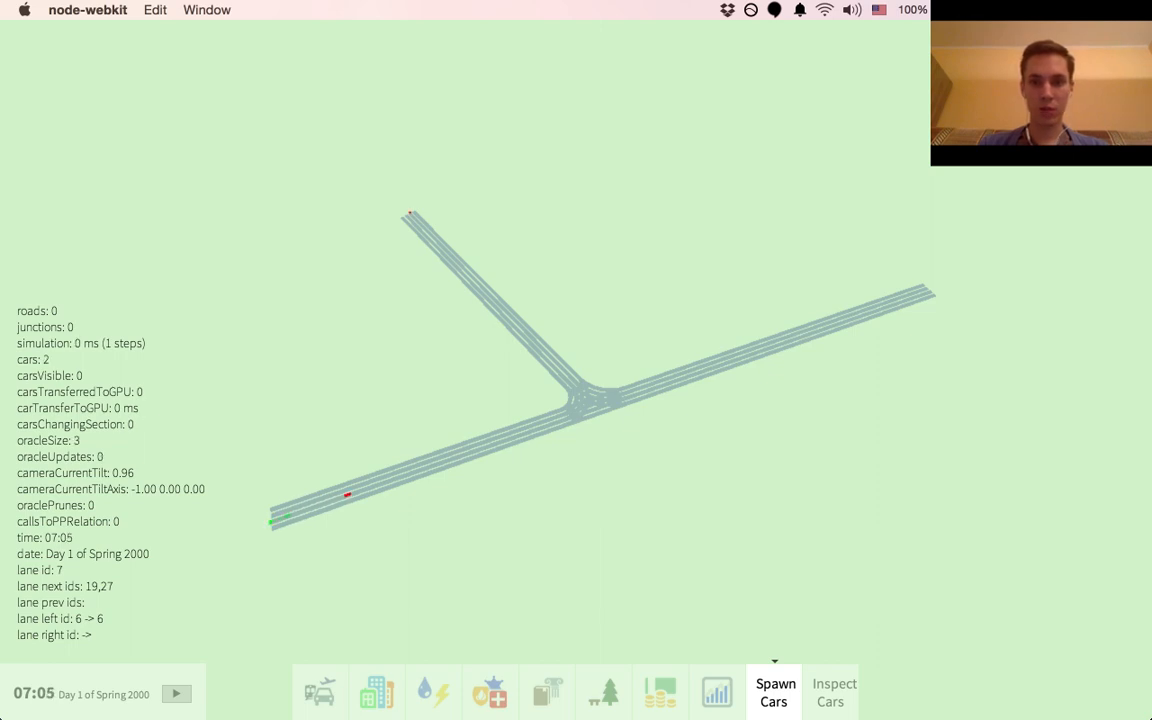
pyautogui.click(772, 692)
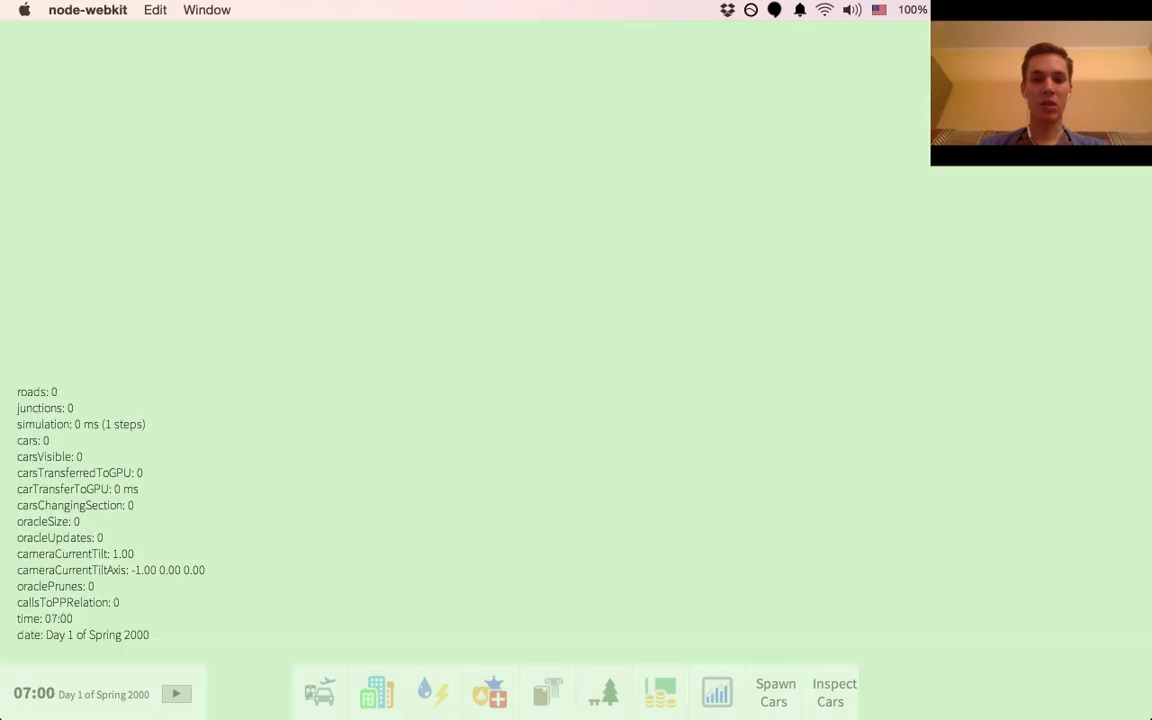
# - Draw a long four-lane road and a second road branching from it at a junction
pyautogui.click(320, 692)
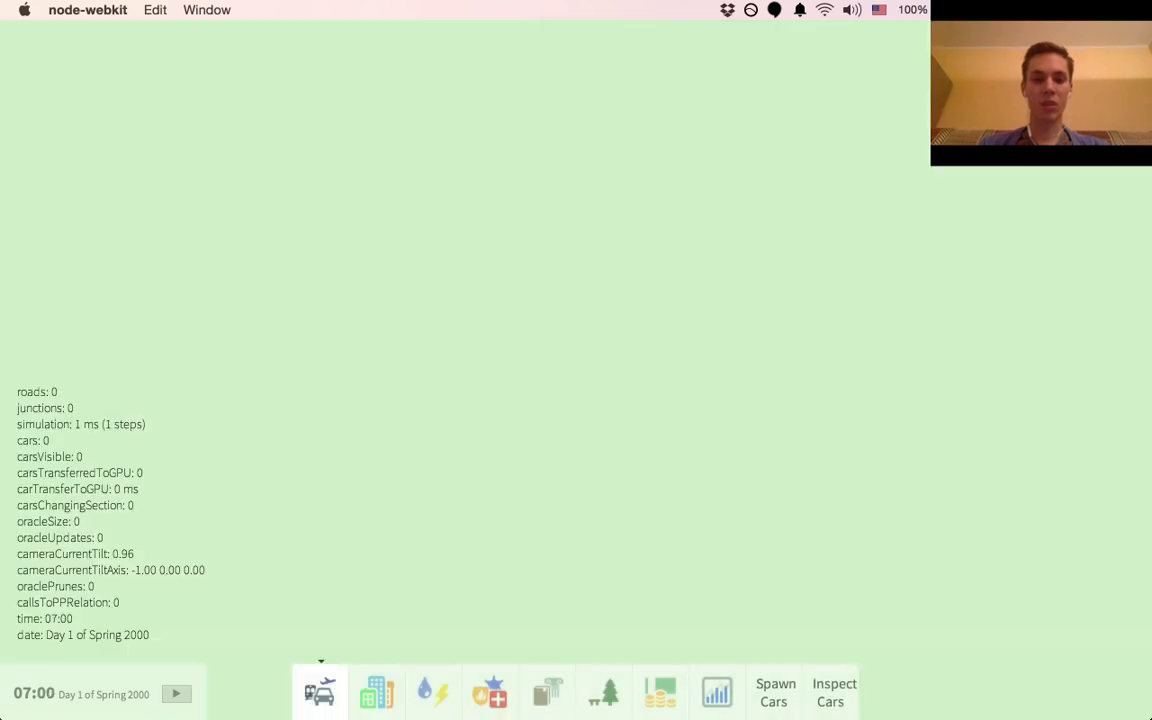
pyautogui.click(320, 692)
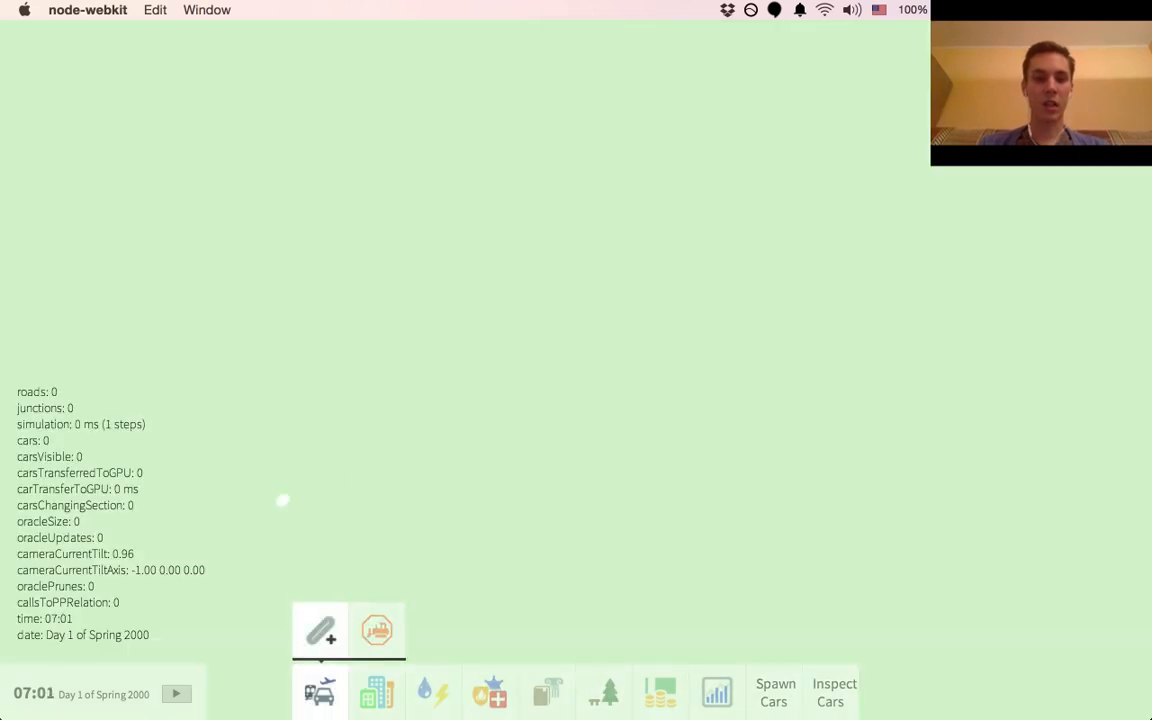
pyautogui.moveTo(284, 500); pyautogui.dragTo(1000, 284)
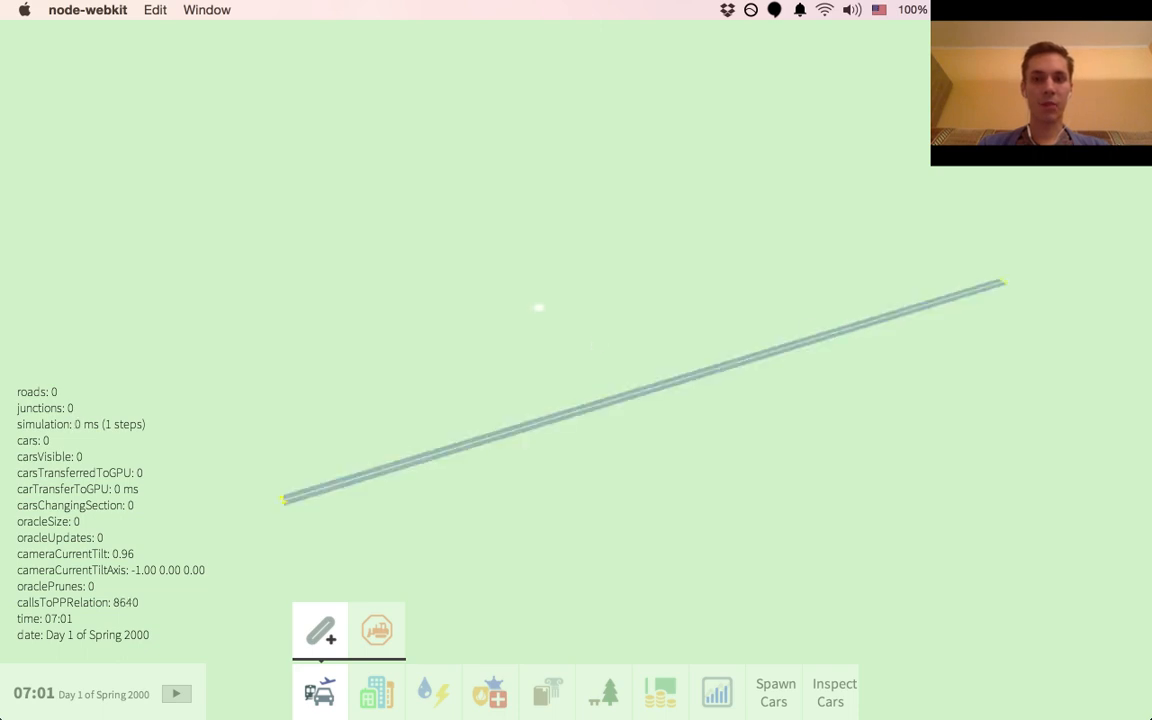
pyautogui.moveTo(616, 396); pyautogui.dragTo(490, 244)
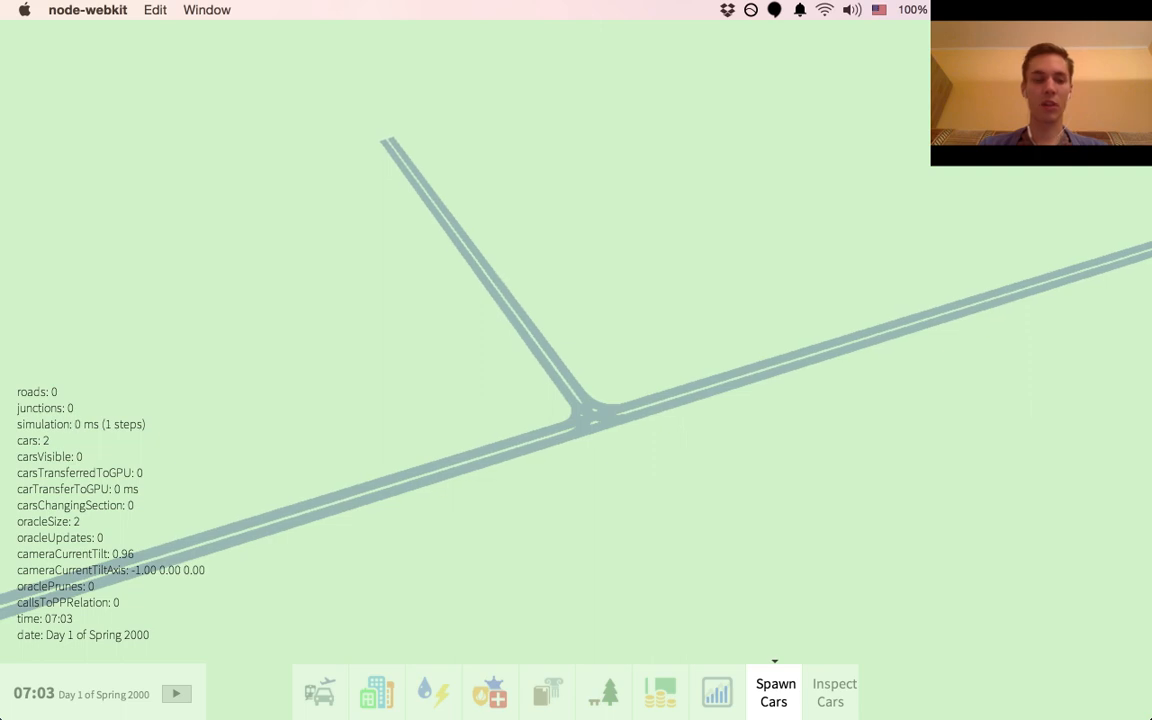
# - Spawn two more cars, including a red car on the long road
pyautogui.click(772, 692)
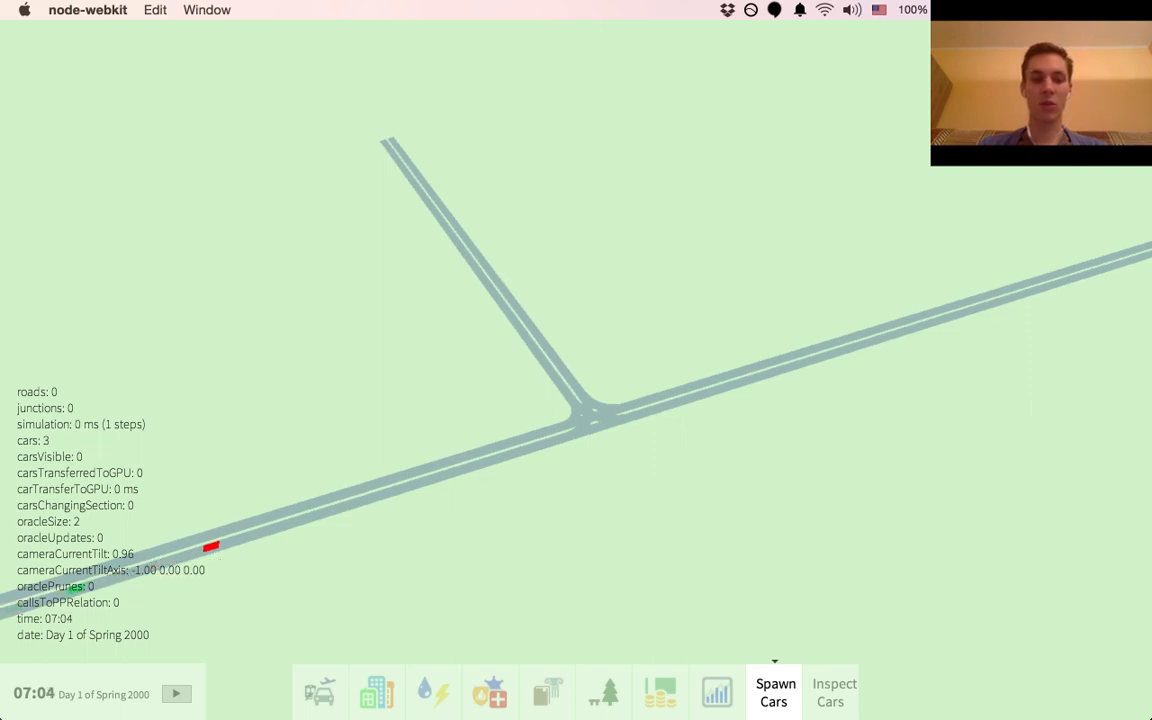
pyautogui.click(774, 692)
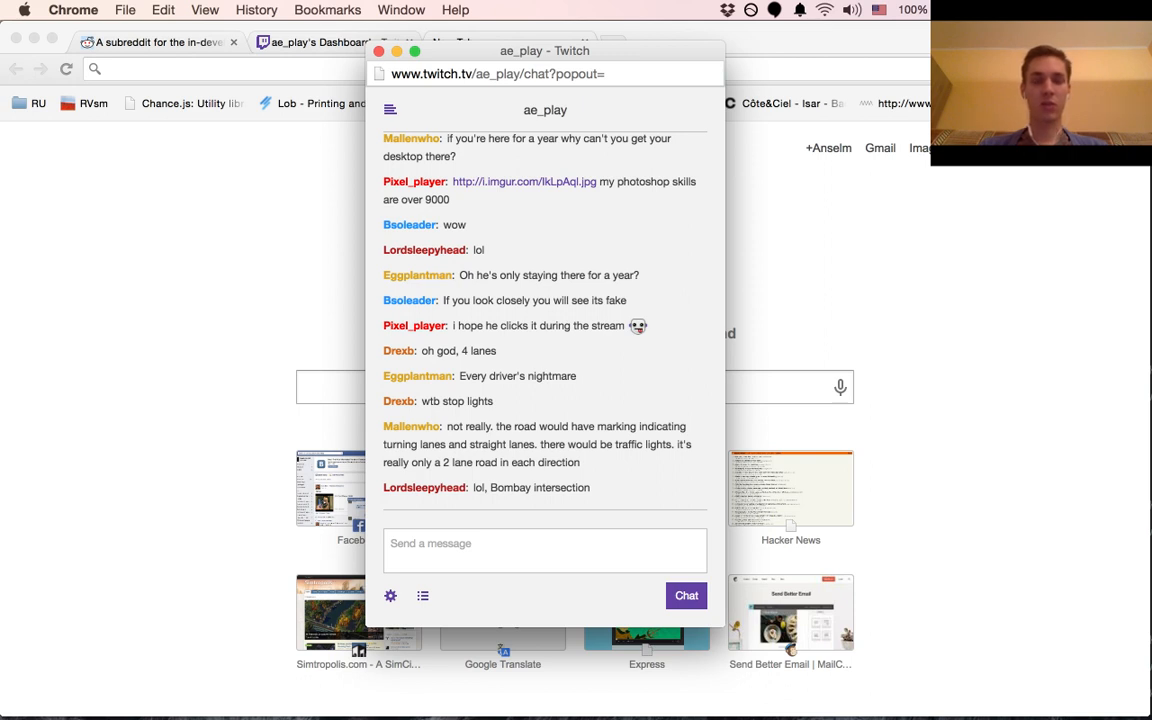
pyautogui.scroll(-3)
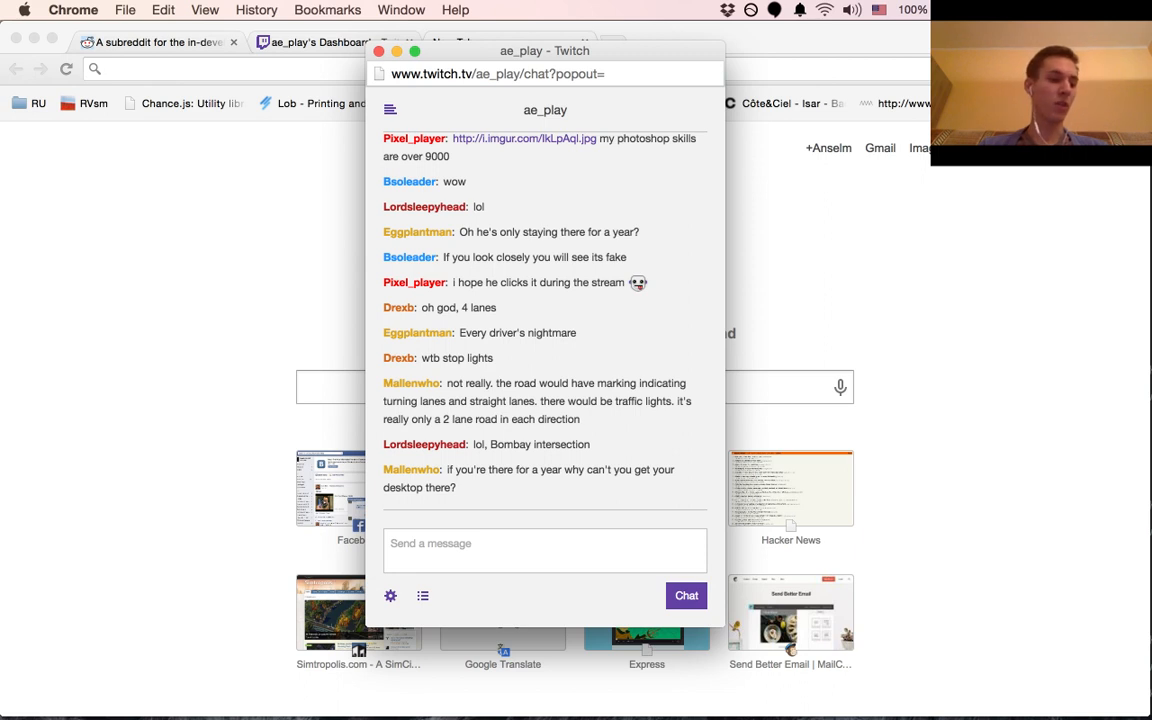
pyautogui.scroll(-3)
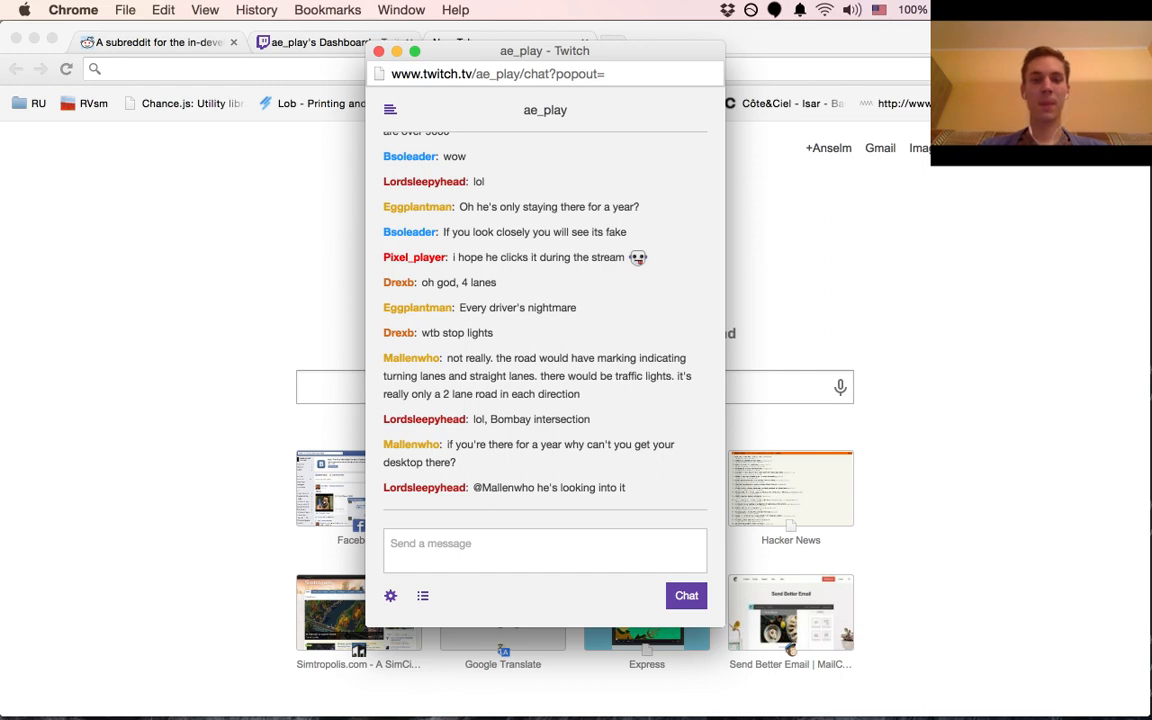
pyautogui.moveTo(672, 684)
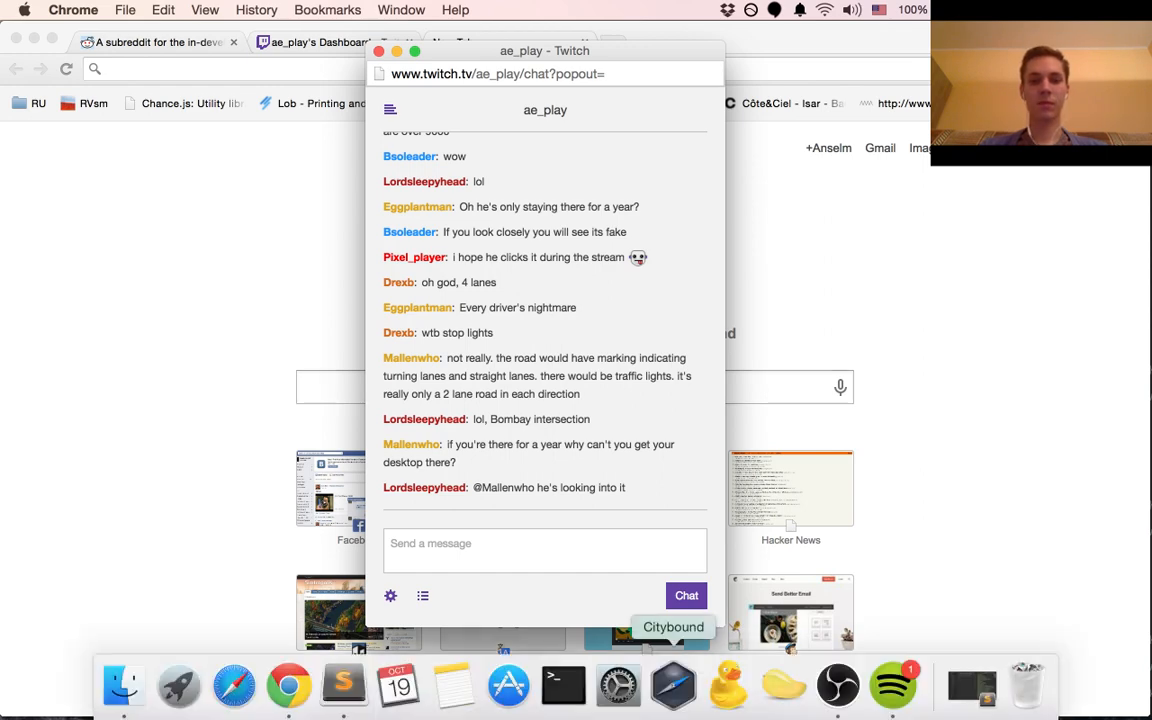
pyautogui.click(838, 684)
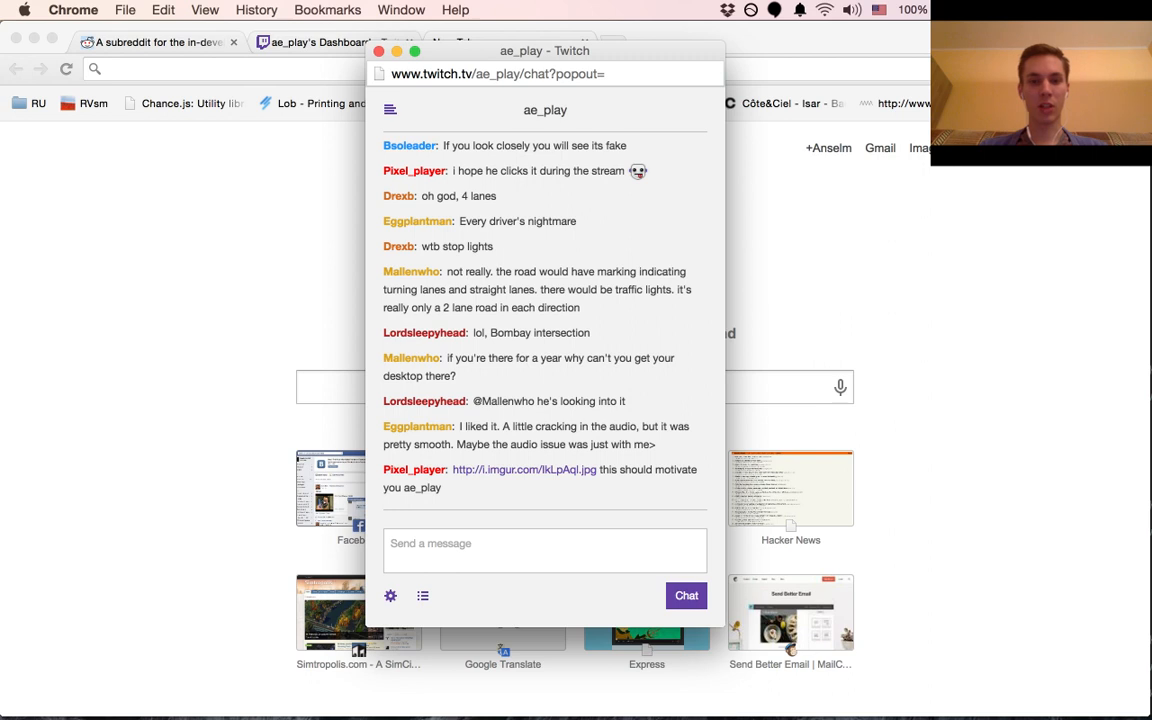
pyautogui.moveTo(524, 468)
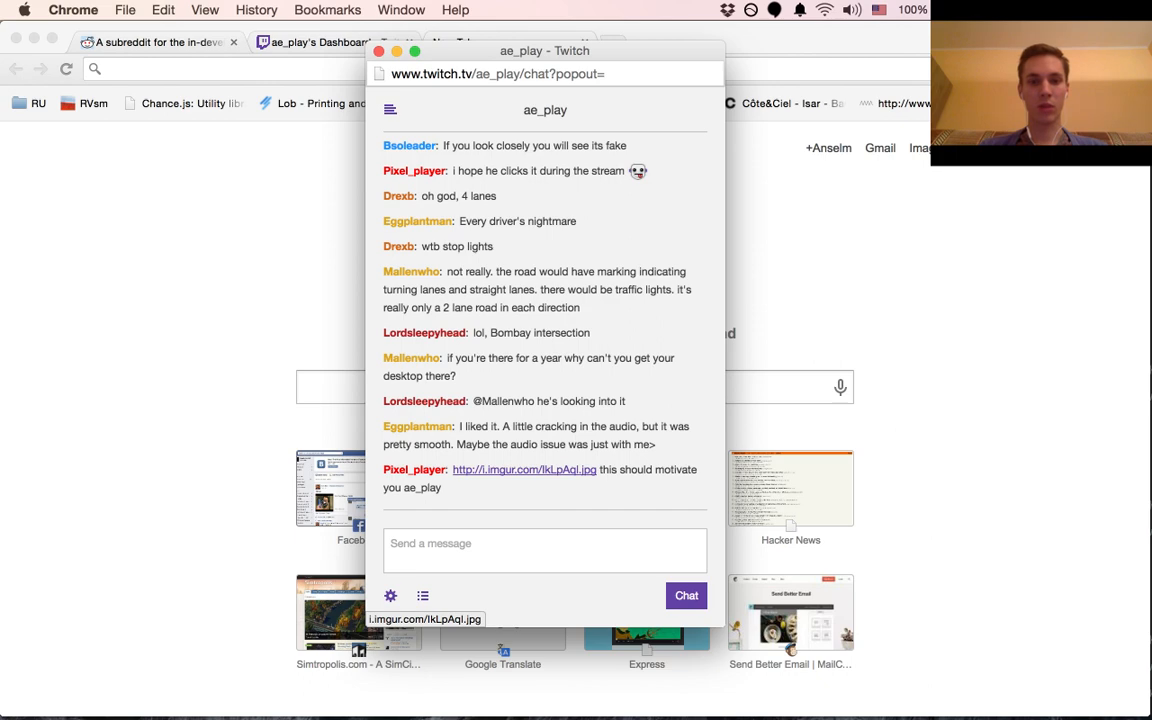
# - View the viewer's Imgur image linked in chat, then return to the Twitch chat popout
pyautogui.click(524, 468)
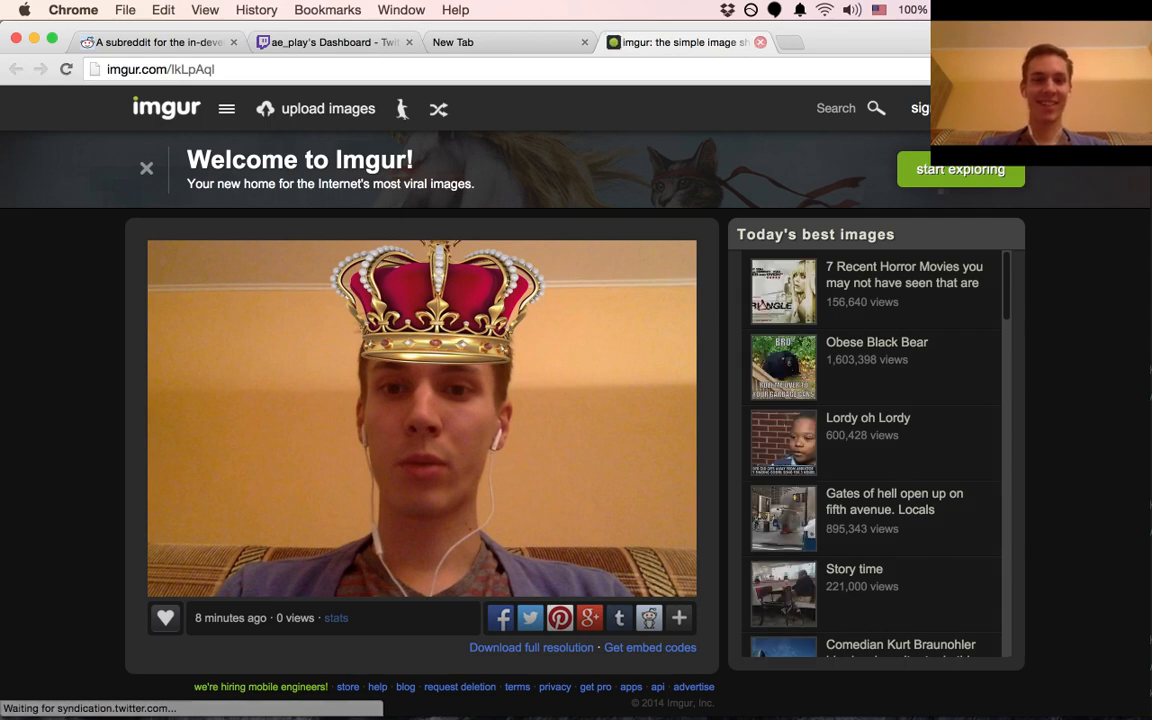
pyautogui.click(760, 42)
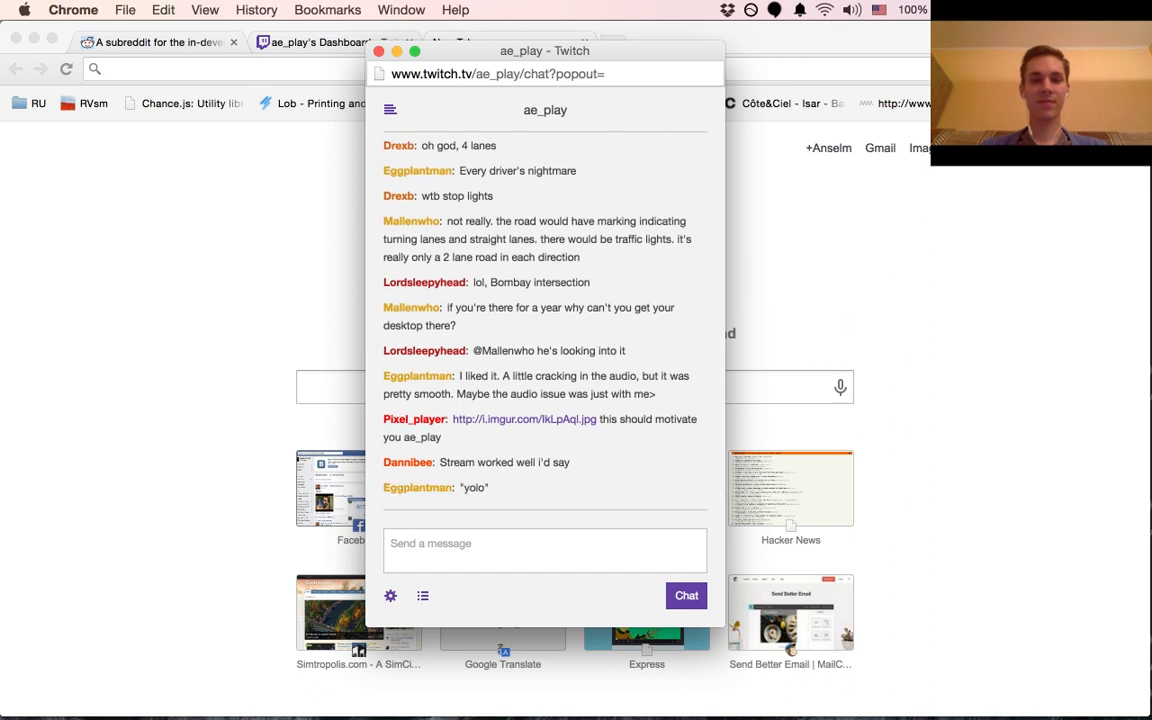
pyautogui.scroll(-3)
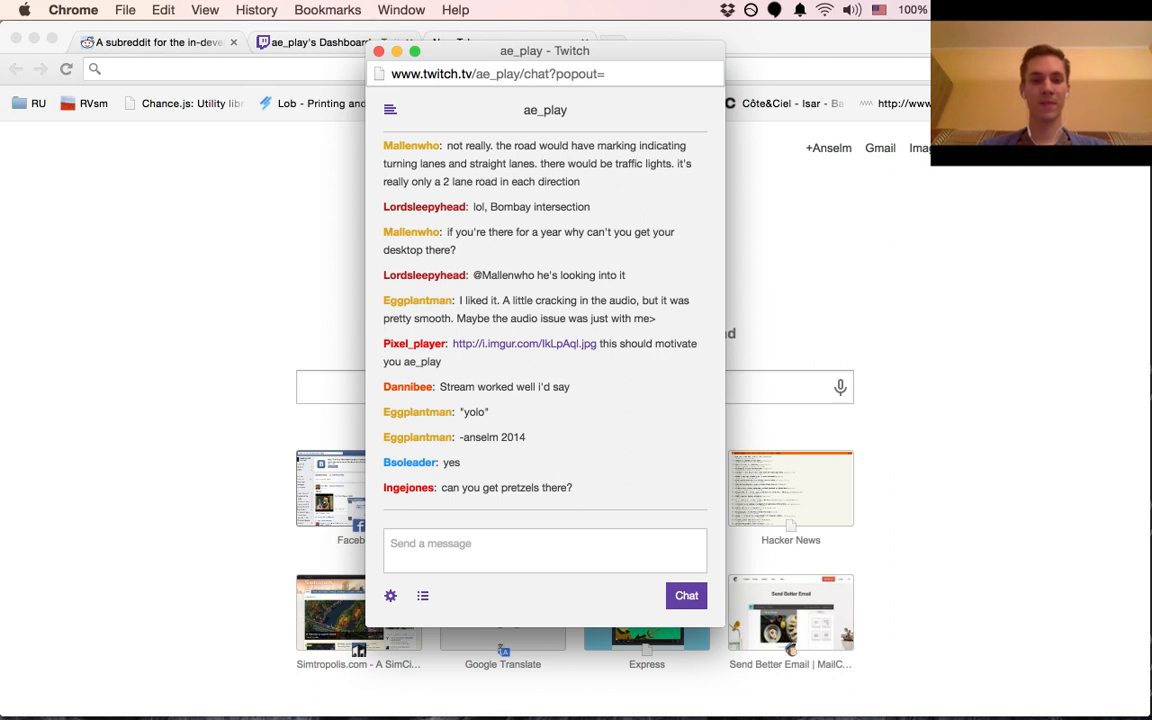
pyautogui.scroll(-3)
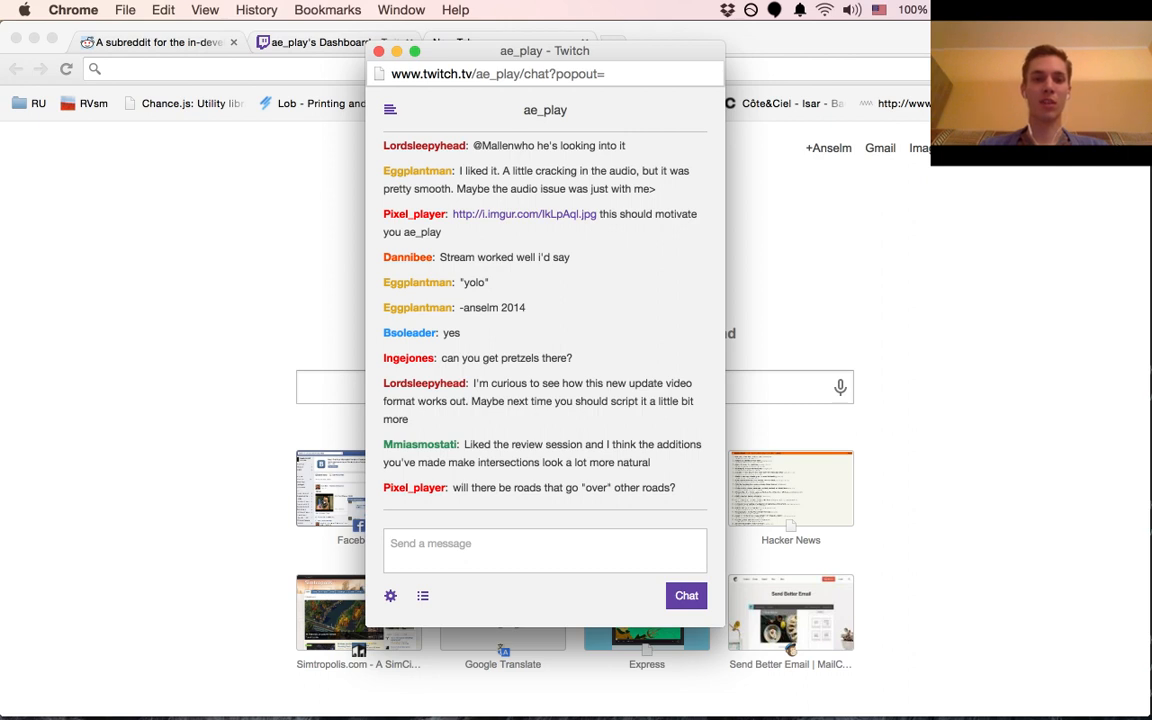
pyautogui.scroll(-3)
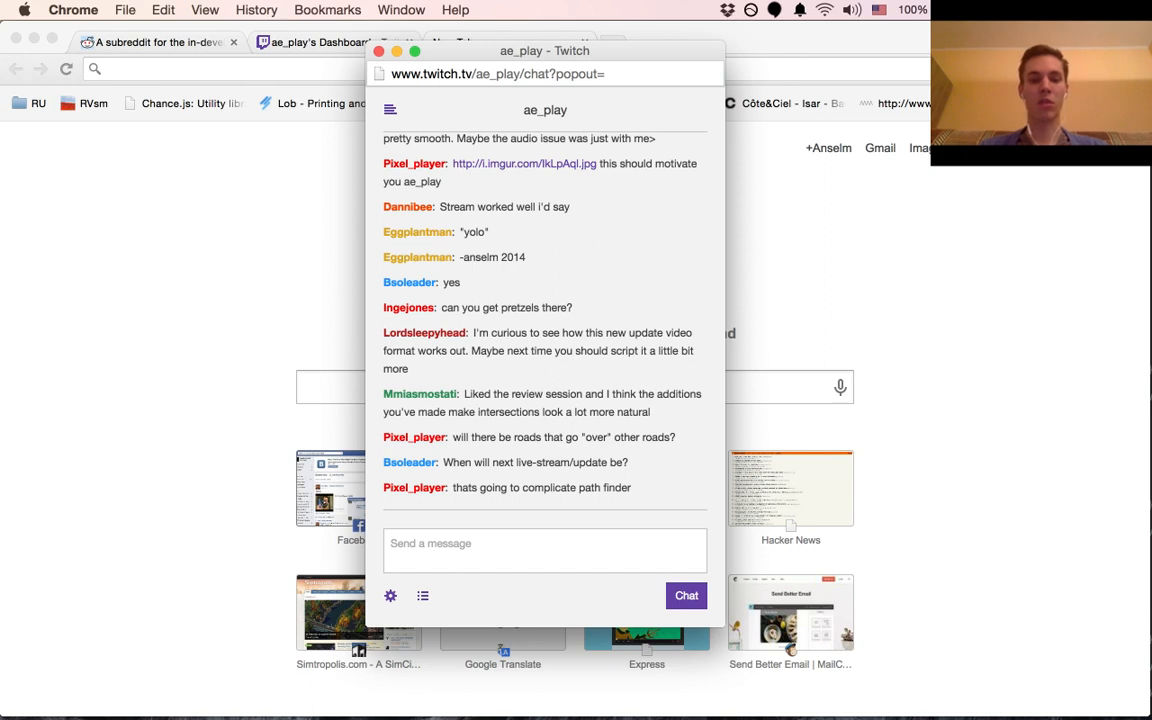
pyautogui.scroll(-3)
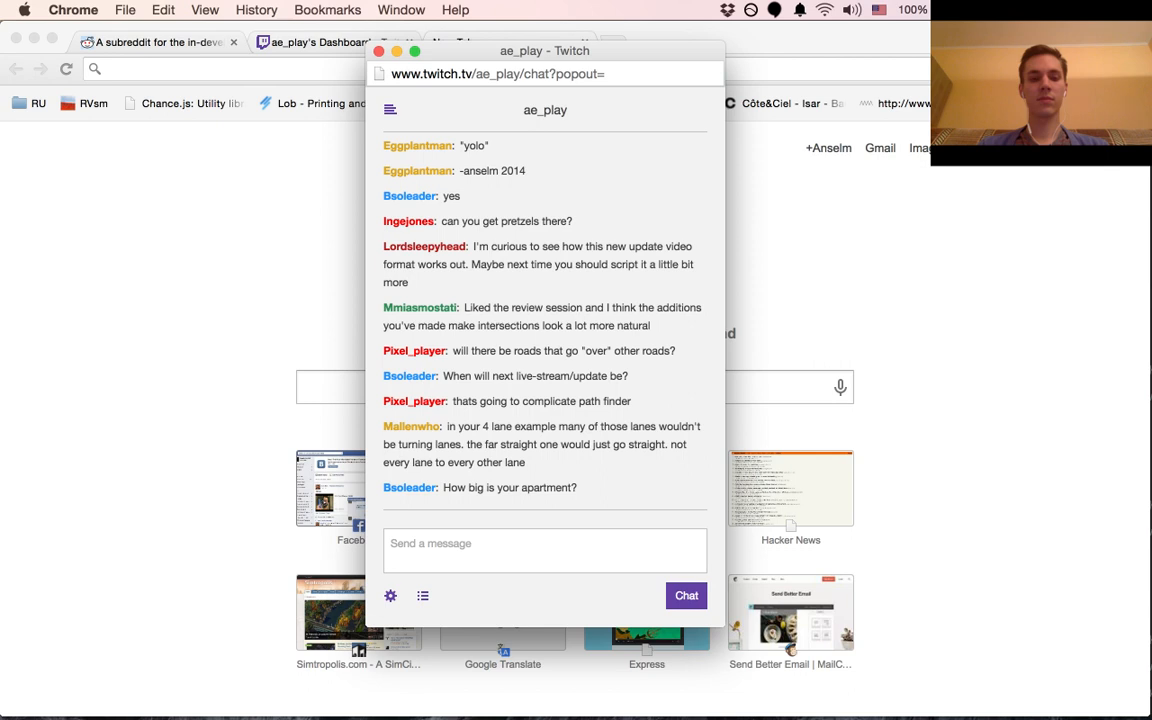
pyautogui.scroll(-3)
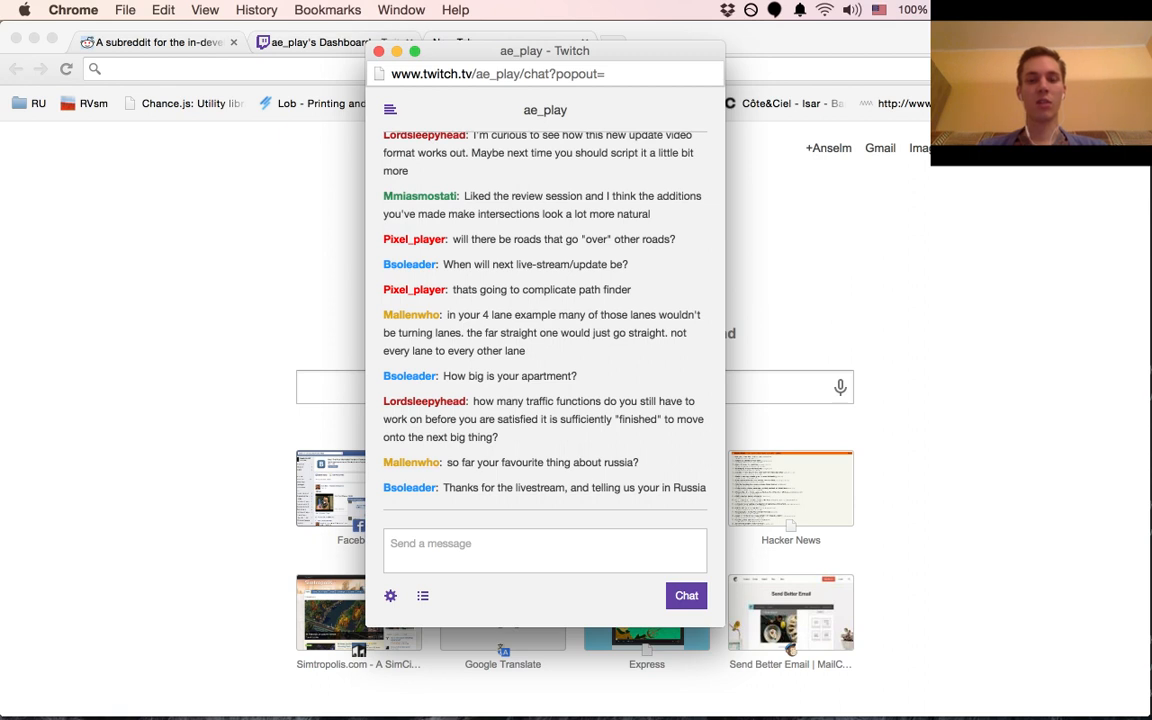
pyautogui.scroll(-3)
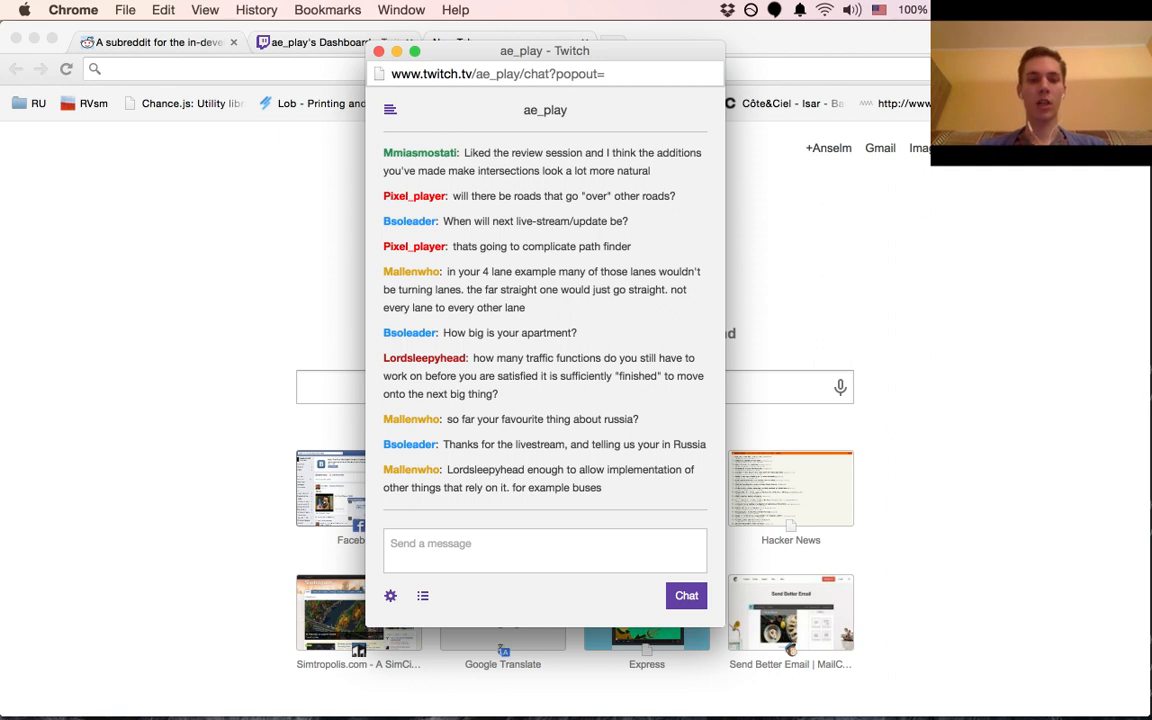
pyautogui.scroll(-3)
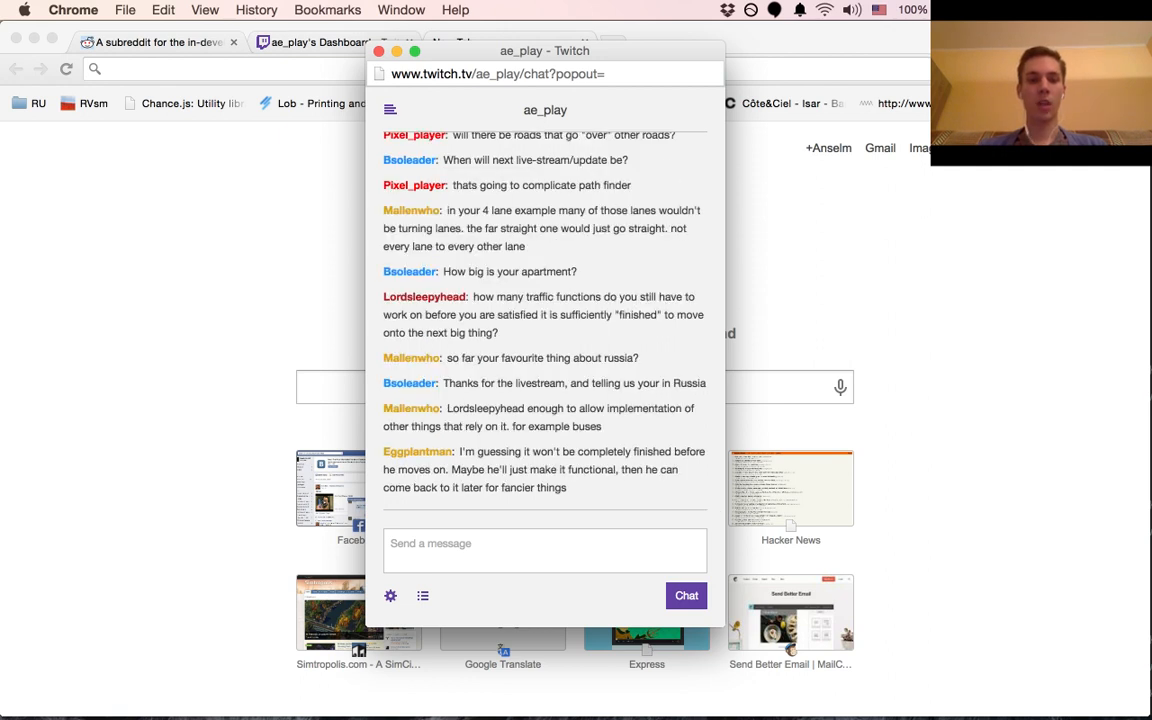